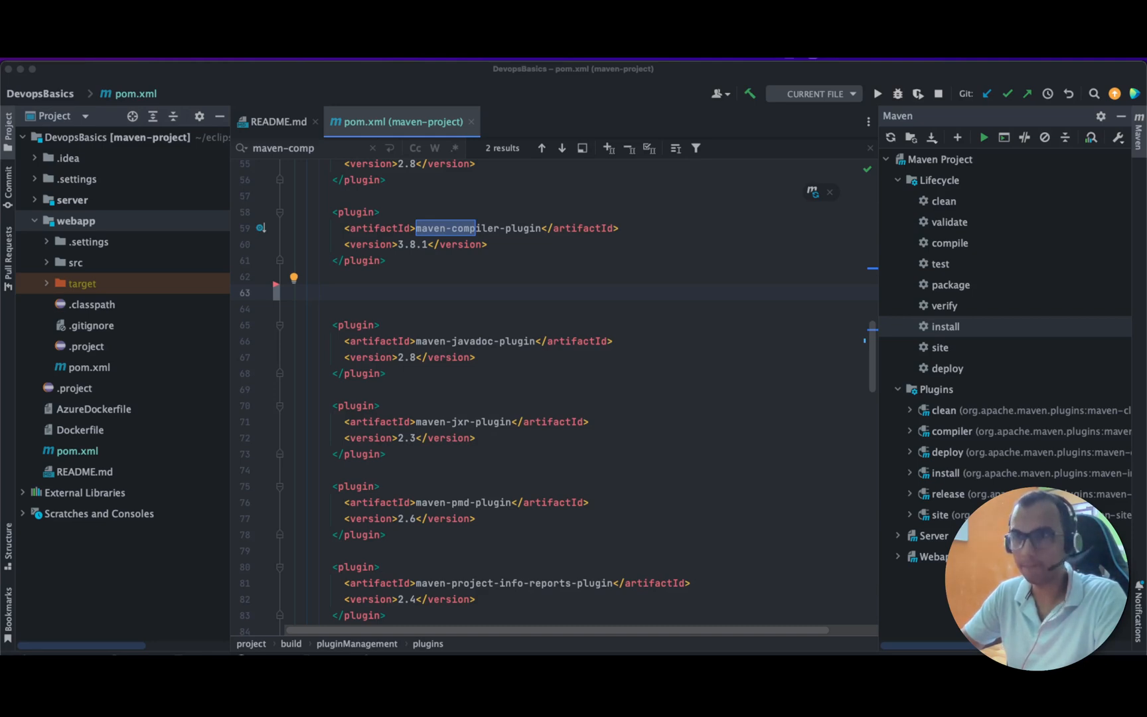
pyautogui.moveTo(554, 215)
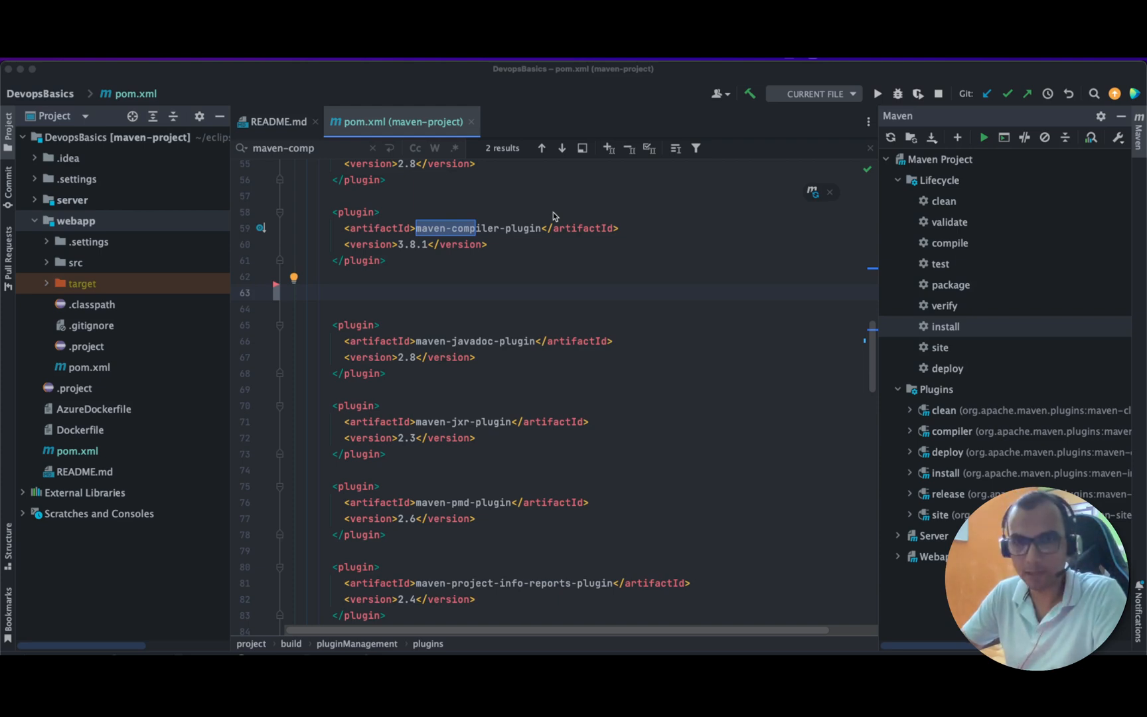
# Run the Maven clean goal, then the install goal, from the Maven tool window.
pyautogui.click(944, 201)
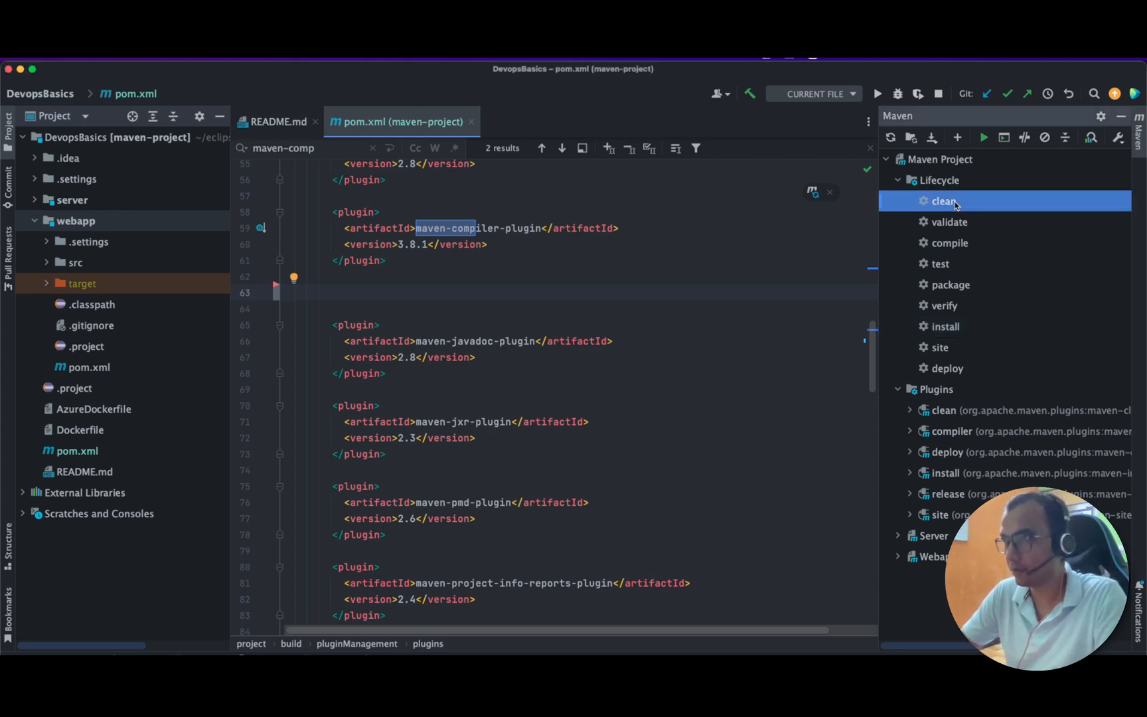
pyautogui.doubleClick(944, 200)
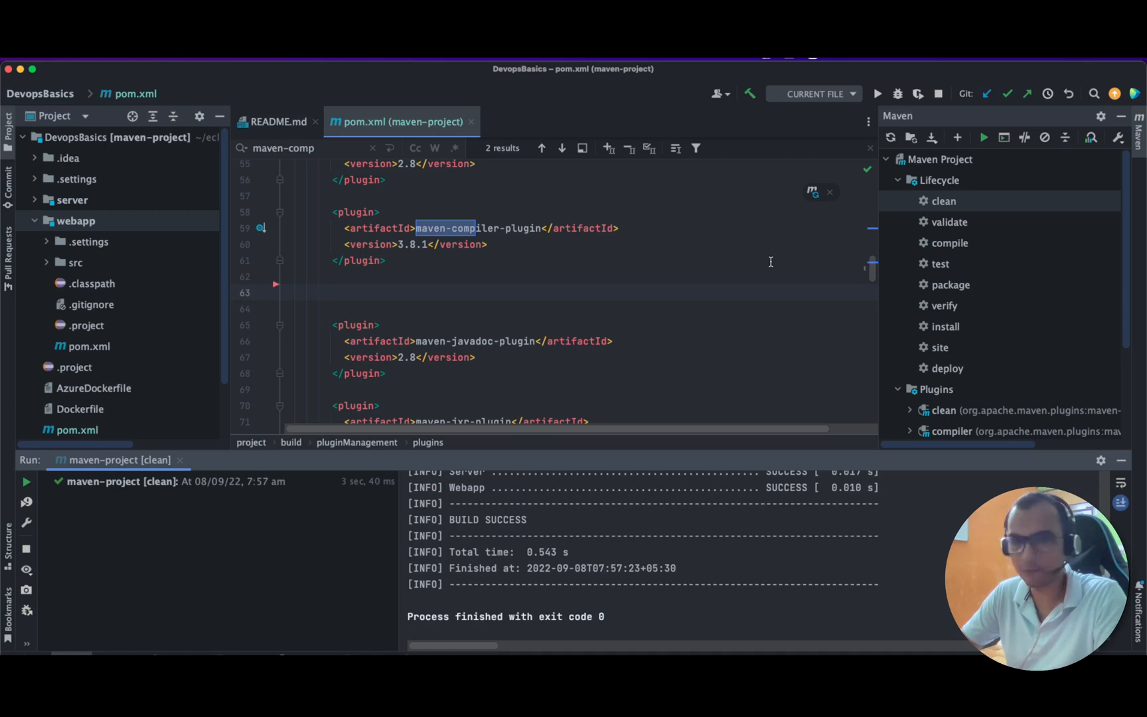
pyautogui.moveTo(925, 276)
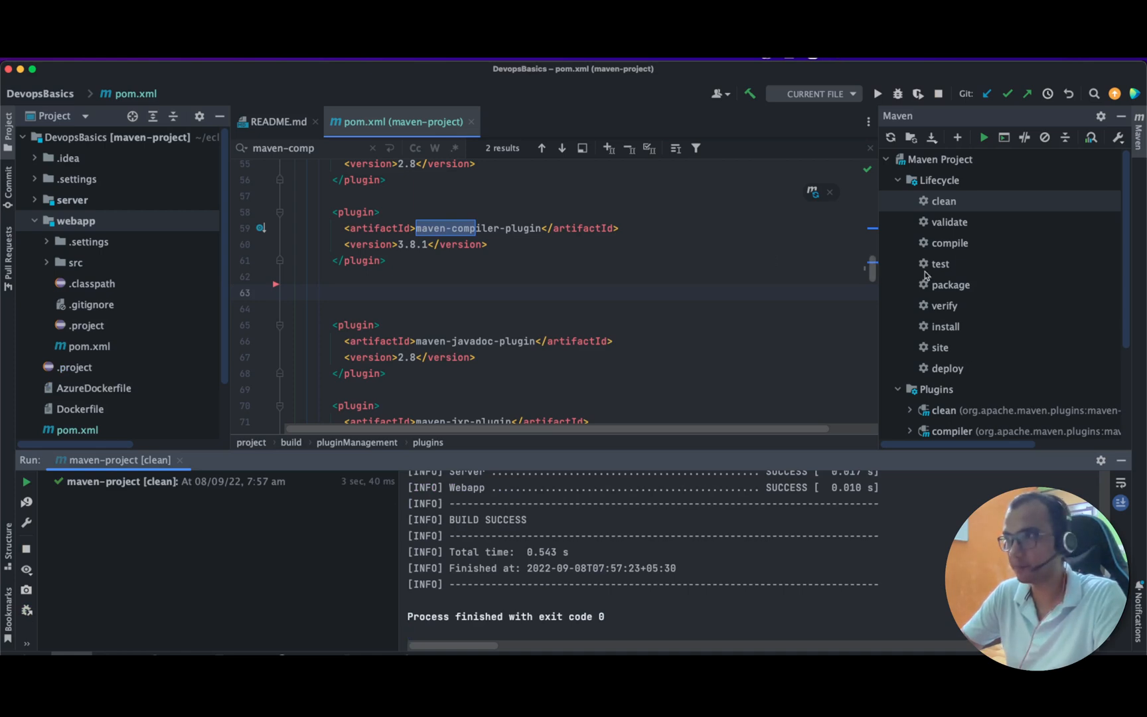
pyautogui.moveTo(931, 323)
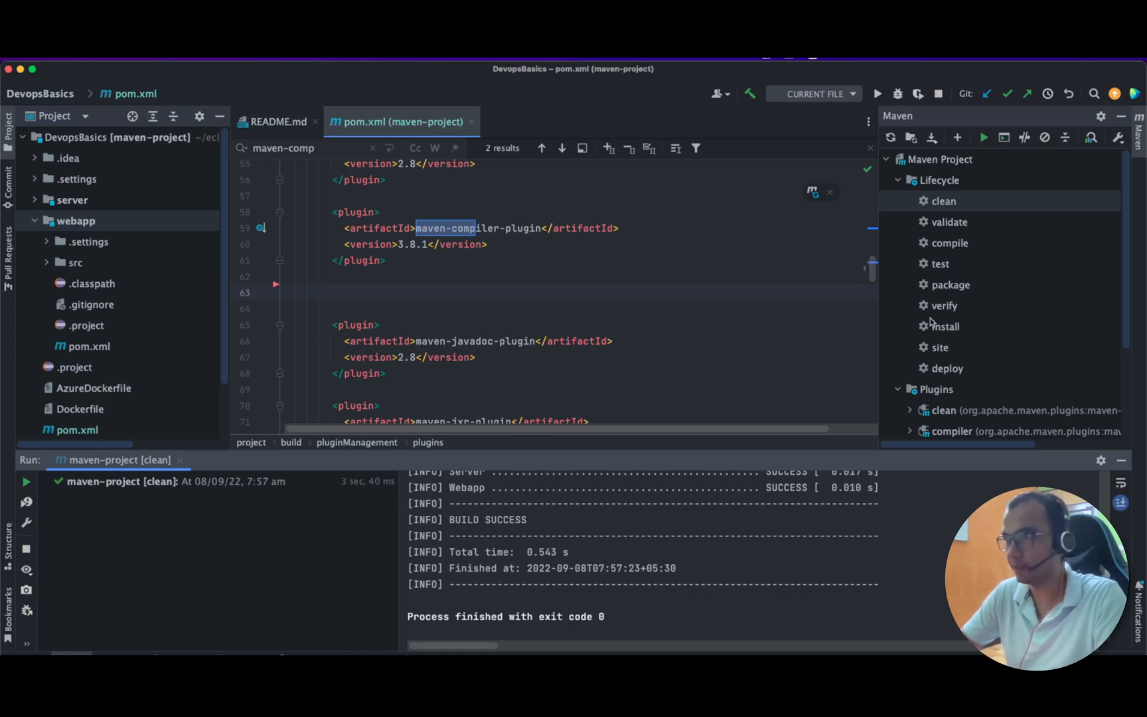
pyautogui.doubleClick(944, 327)
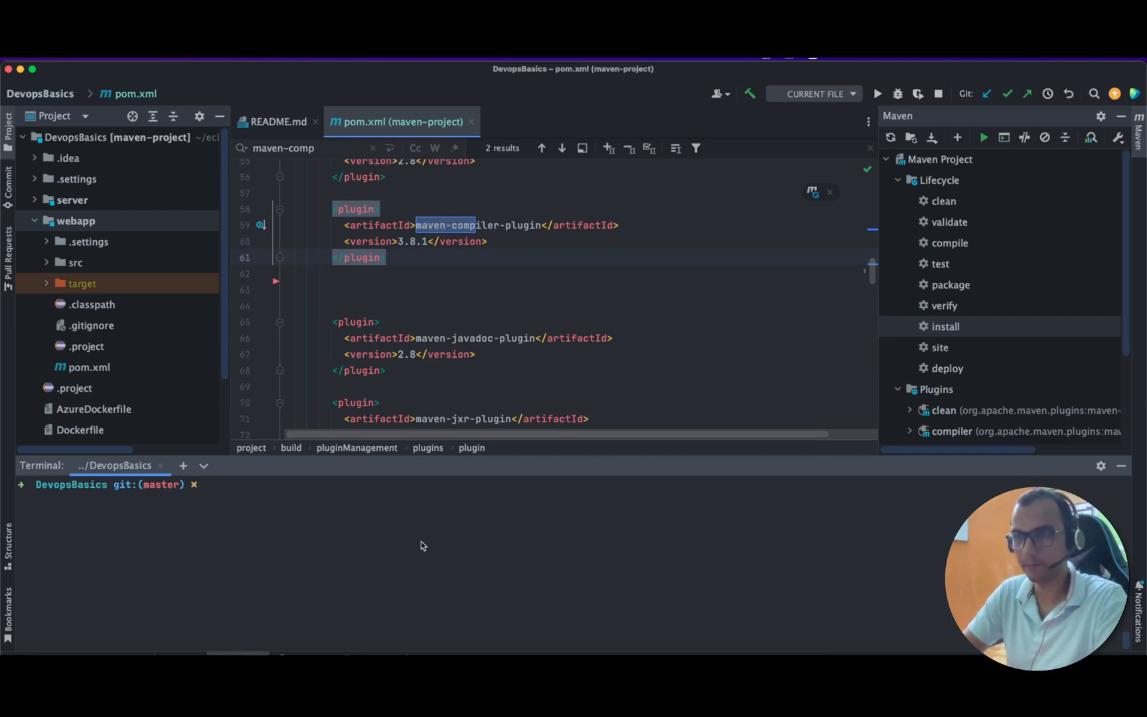
# Run mvn clean install in the terminal, which fails on the maven-war-plugin 2.2 jar.
pyautogui.write('mvn clean install')
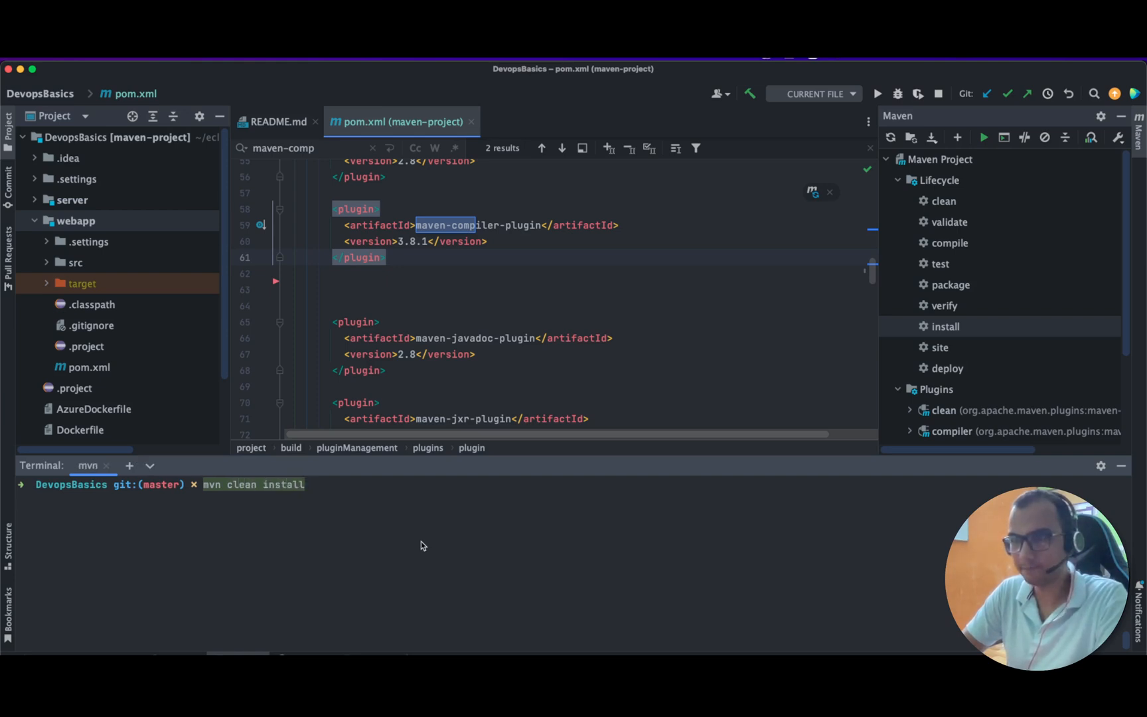
pyautogui.press('enter')
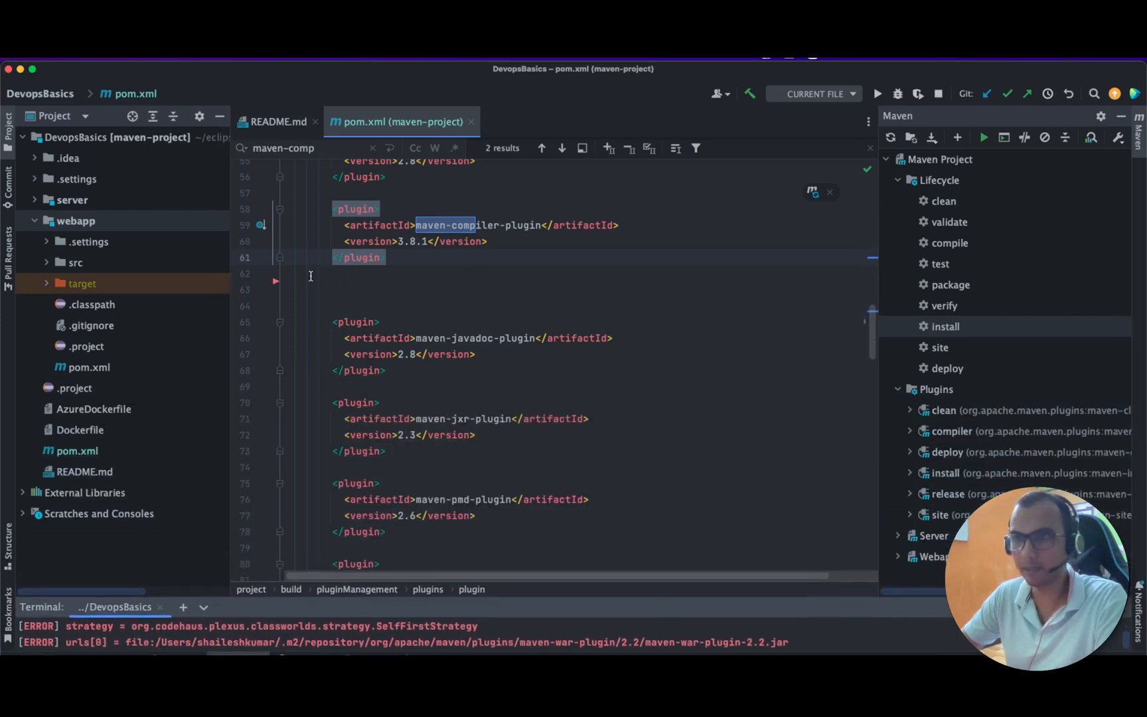
# Insert a maven-war-plugin 3.3.1 block with groupId org.apache.maven.plugins after the compiler plugin.
pyautogui.click(297, 274)
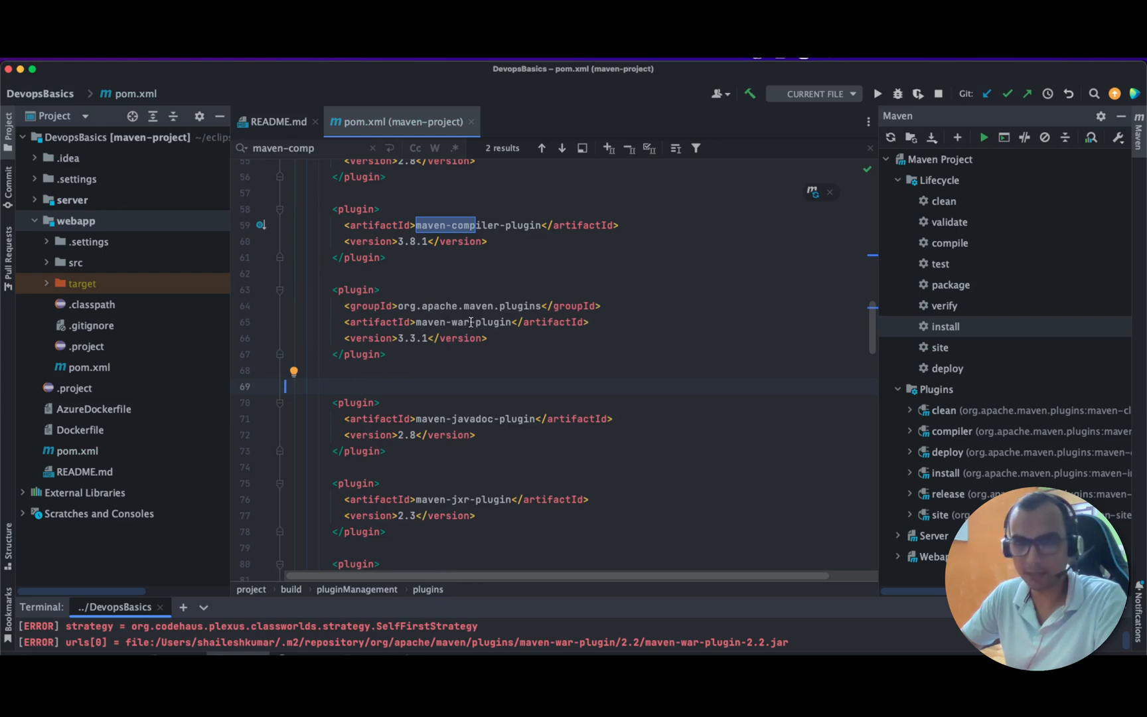
pyautogui.moveTo(464, 321)
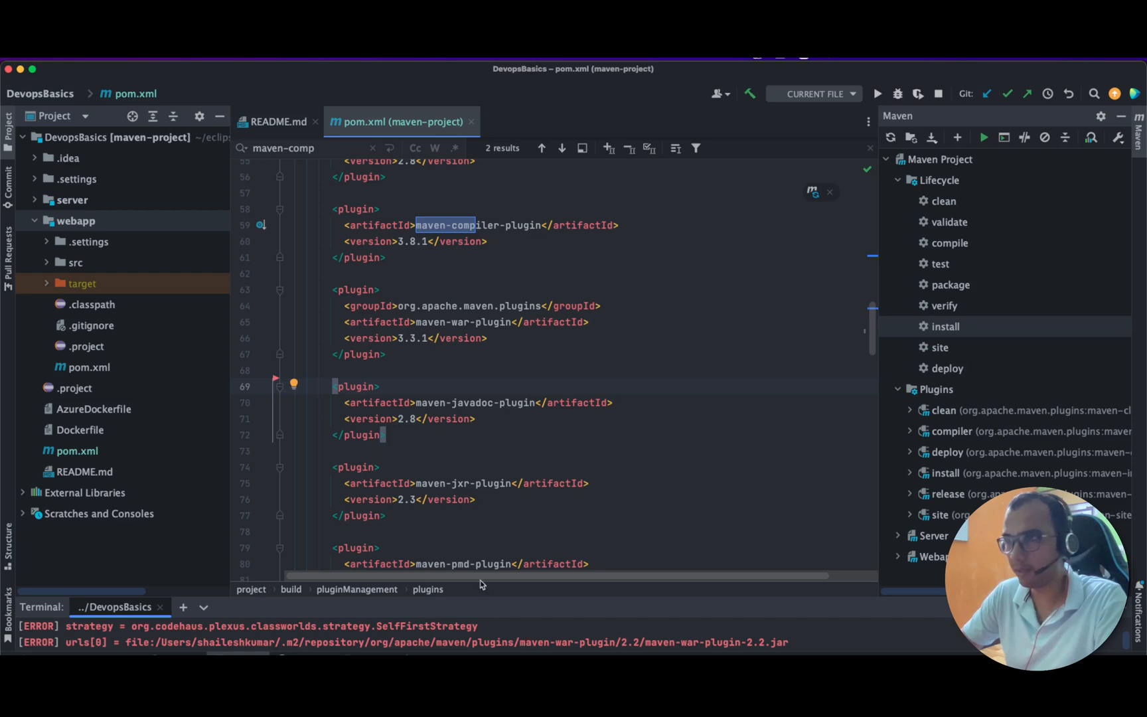
# Rerun the Maven clean and install goals against the updated pom.xml.
pyautogui.click(944, 200)
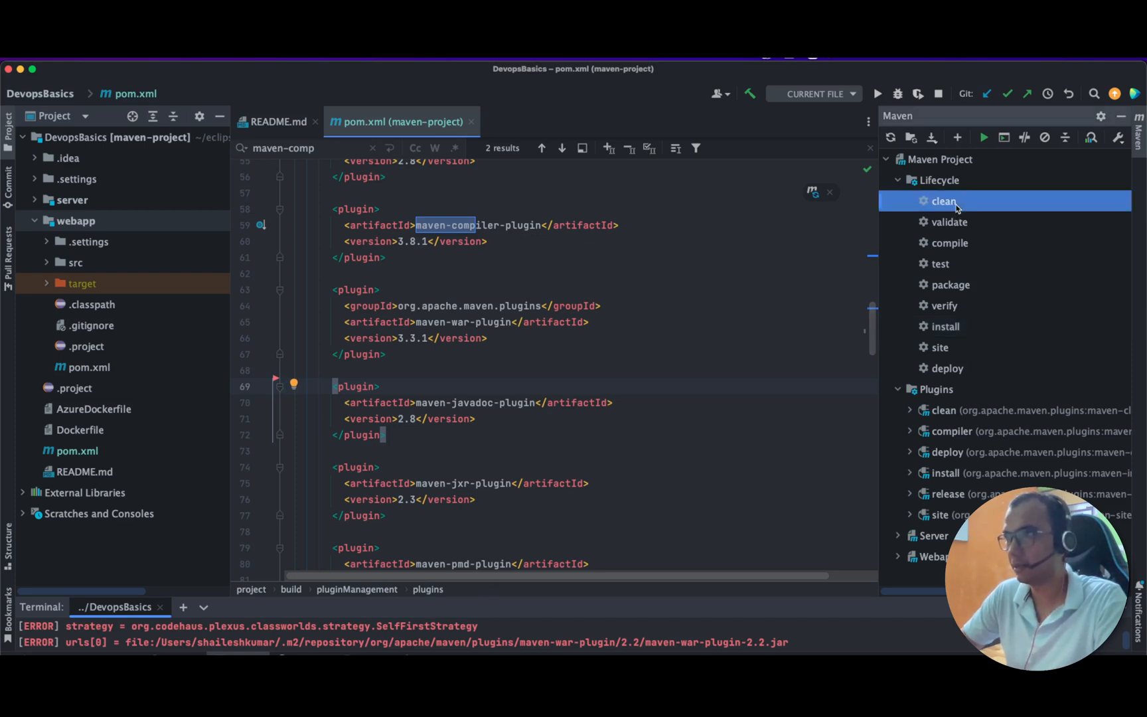
pyautogui.doubleClick(943, 200)
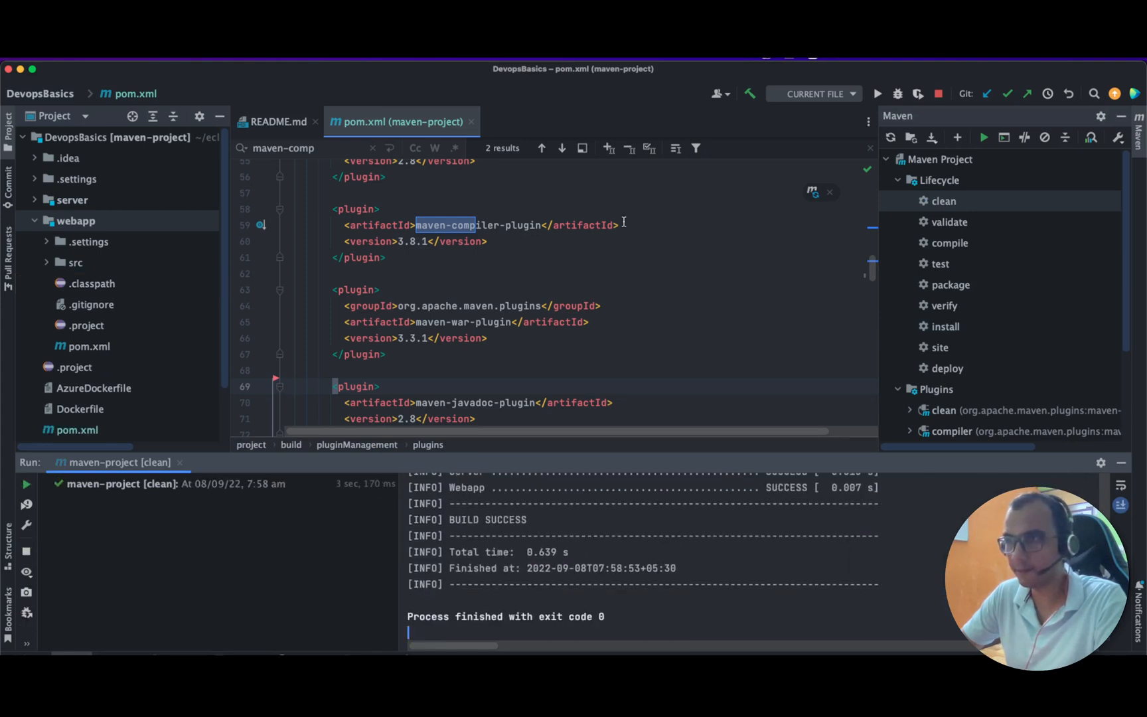
pyautogui.moveTo(584, 348)
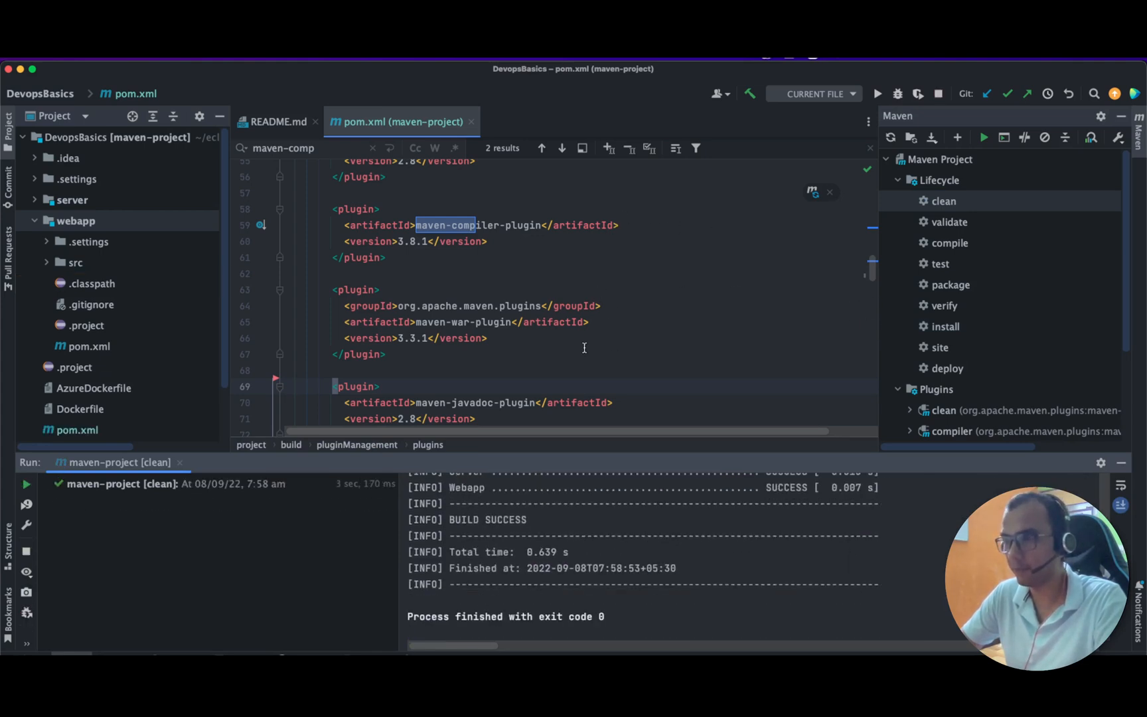
pyautogui.click(944, 327)
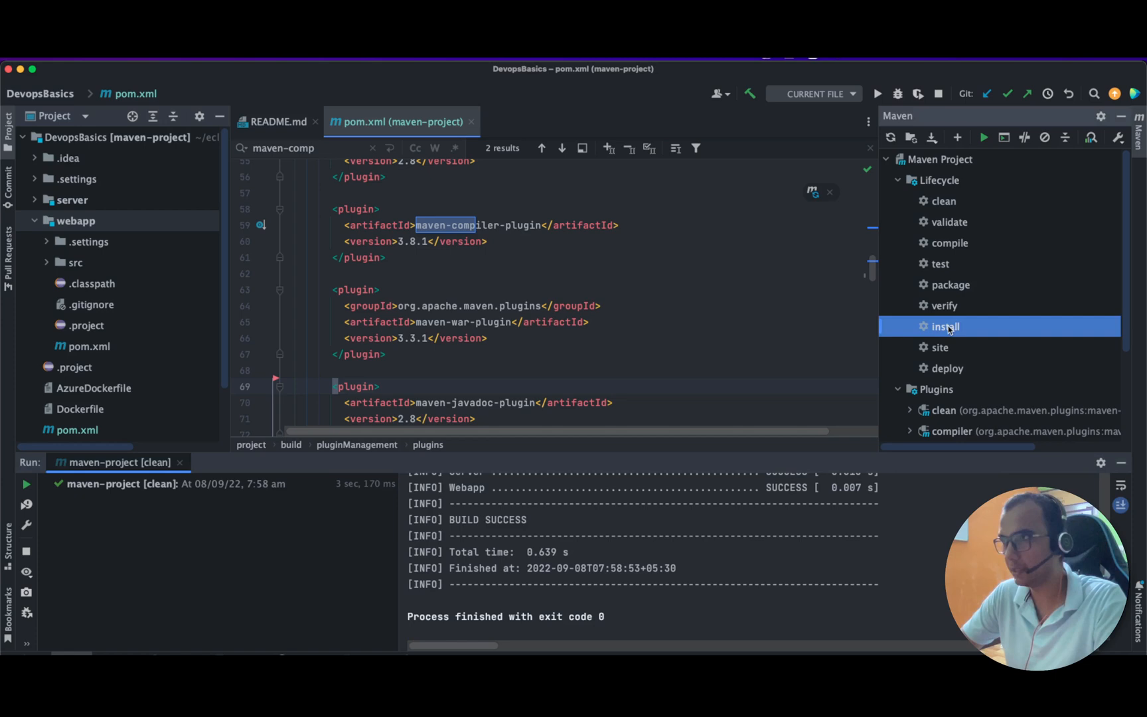
pyautogui.doubleClick(944, 327)
pyautogui.write('m')
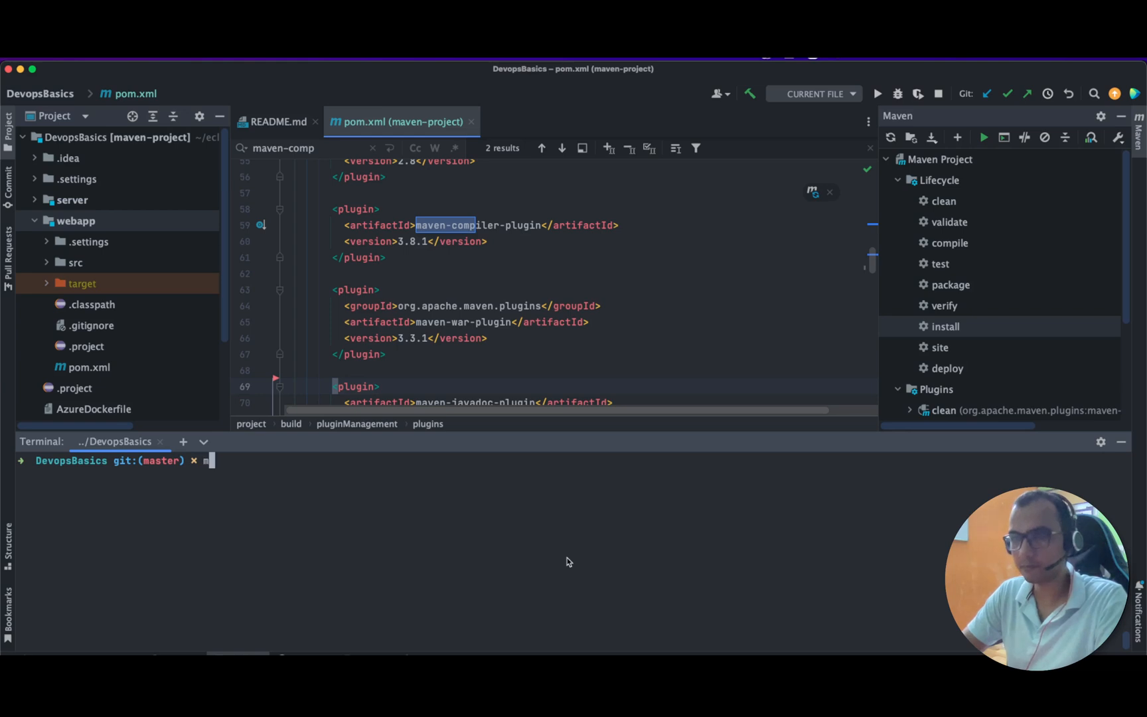
# Run mvn clean install in the terminal so Maven Project, Server and Webapp build successfully.
pyautogui.write('vn clean ins')
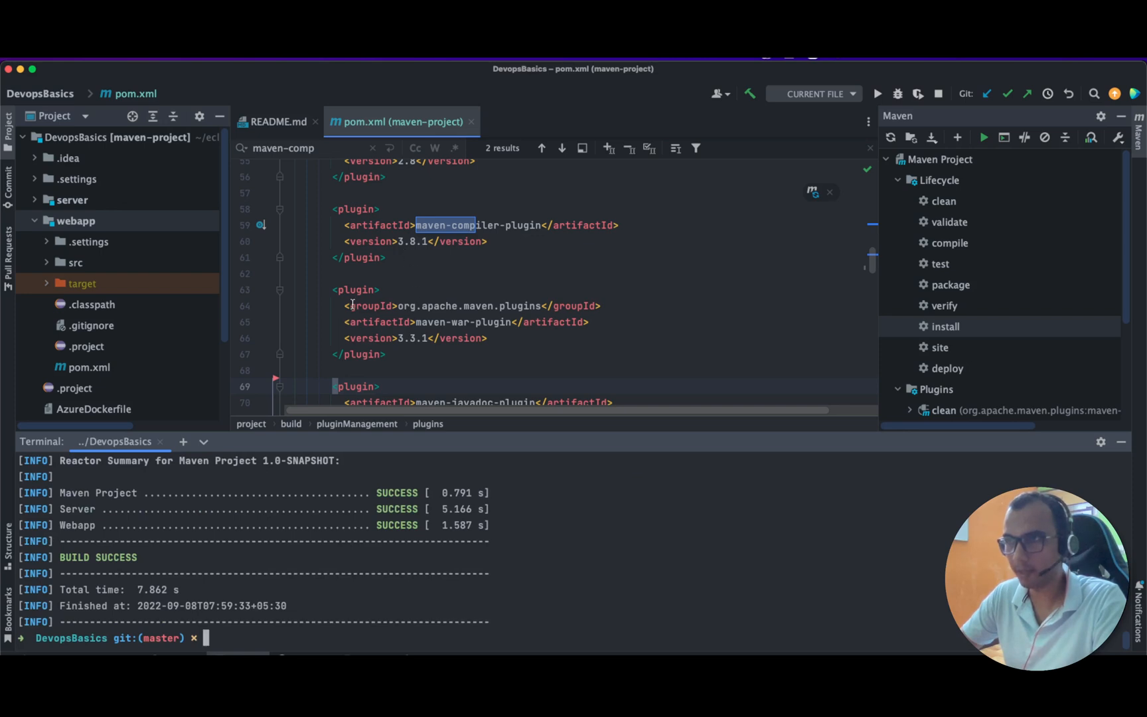
pyautogui.moveTo(284, 543)
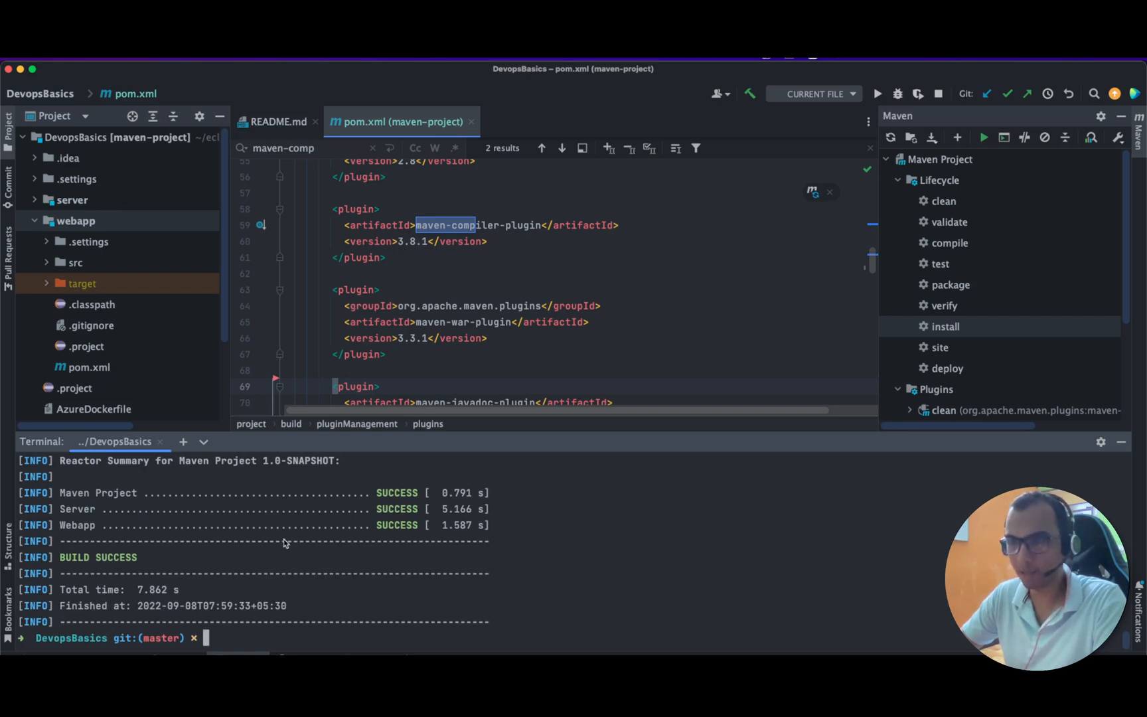
pyautogui.moveTo(644, 440)
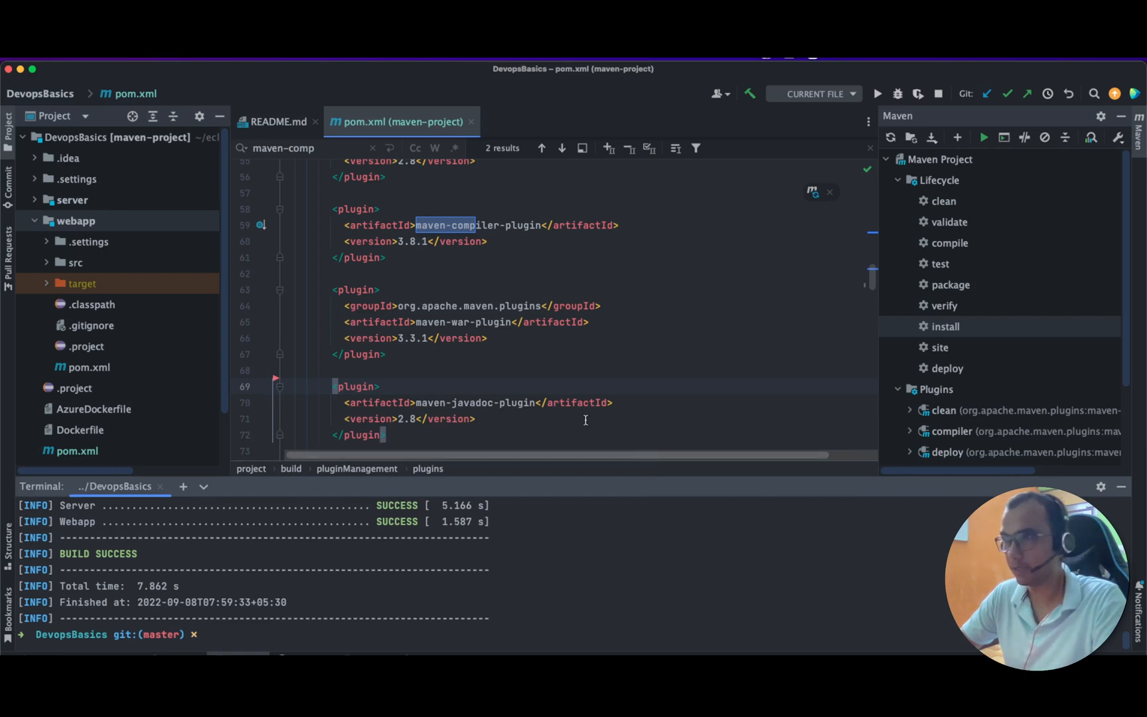
pyautogui.moveTo(513, 321)
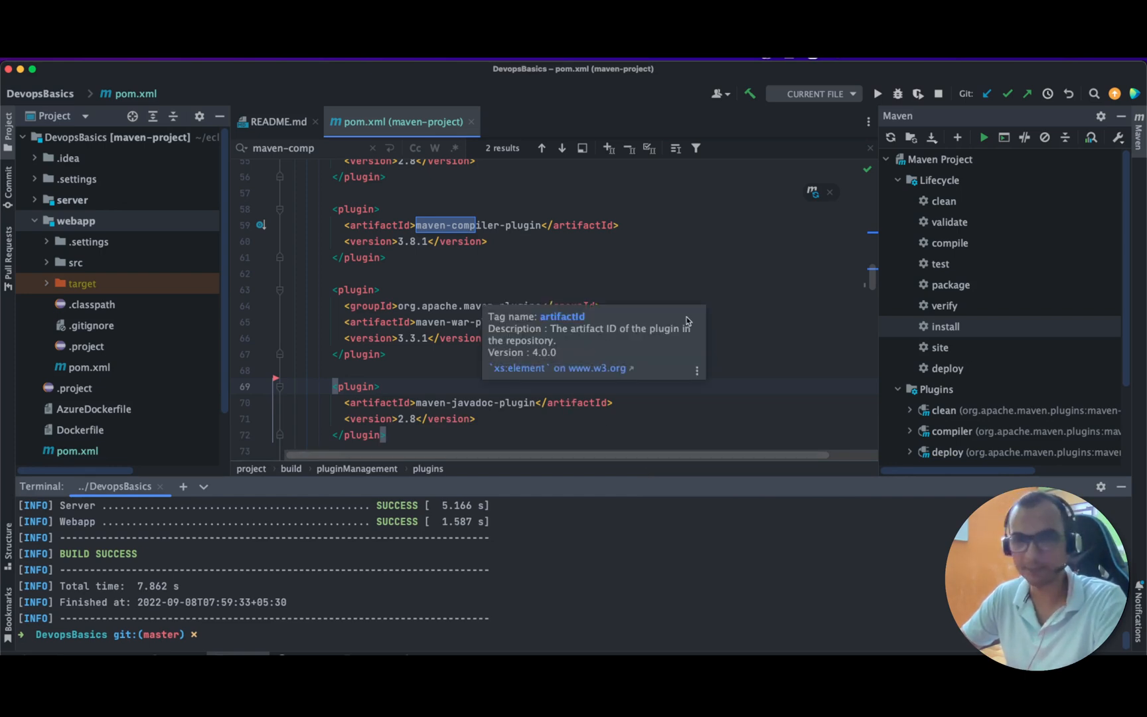
pyautogui.moveTo(688, 310)
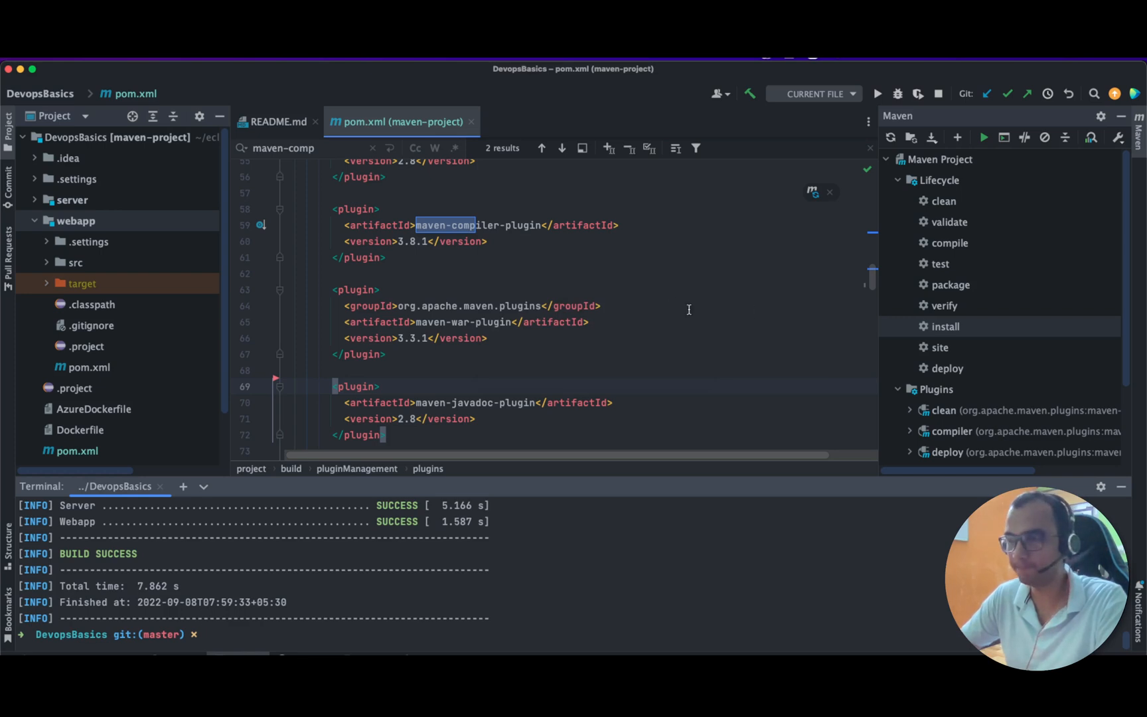